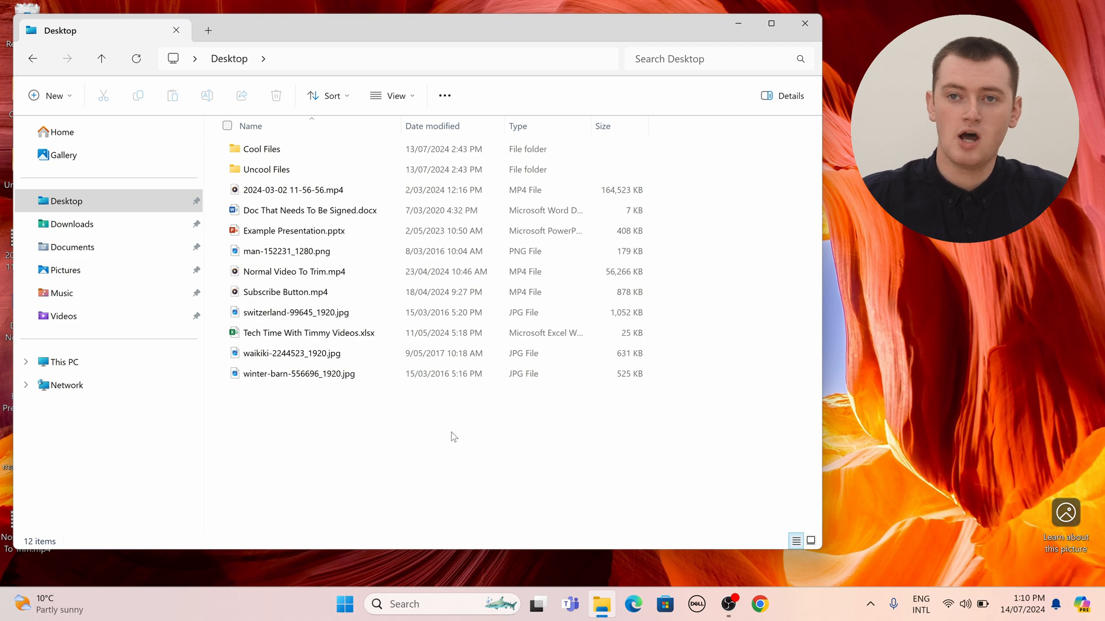
Select all 12 Desktop items, from Cool Files through winter-barn-556696_1920.jpg.
click(261, 149)
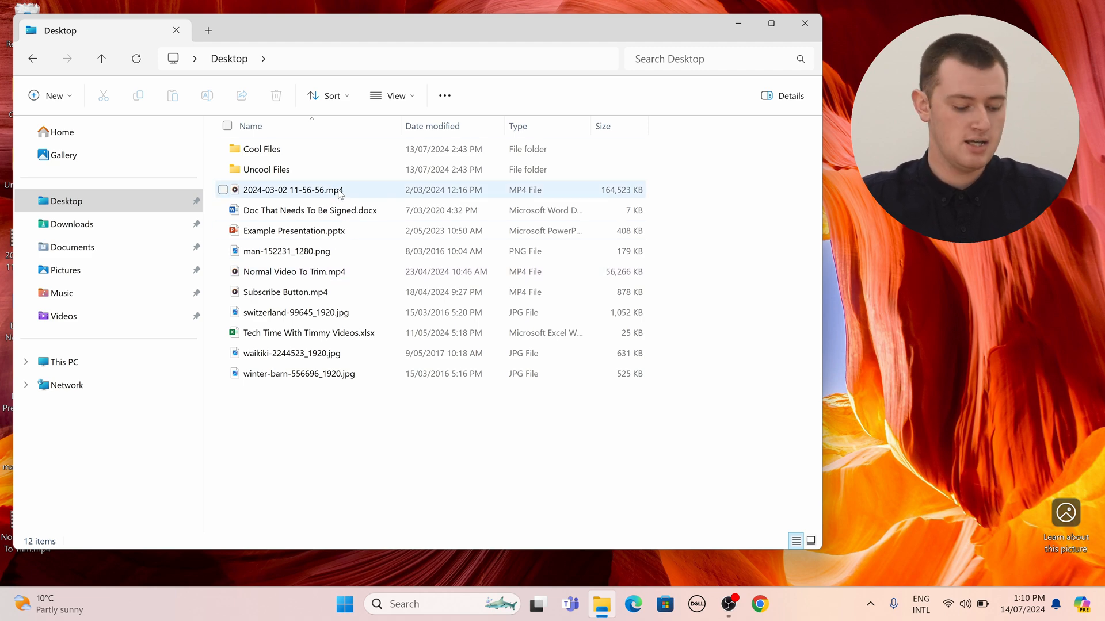
mouse_move(293, 189)
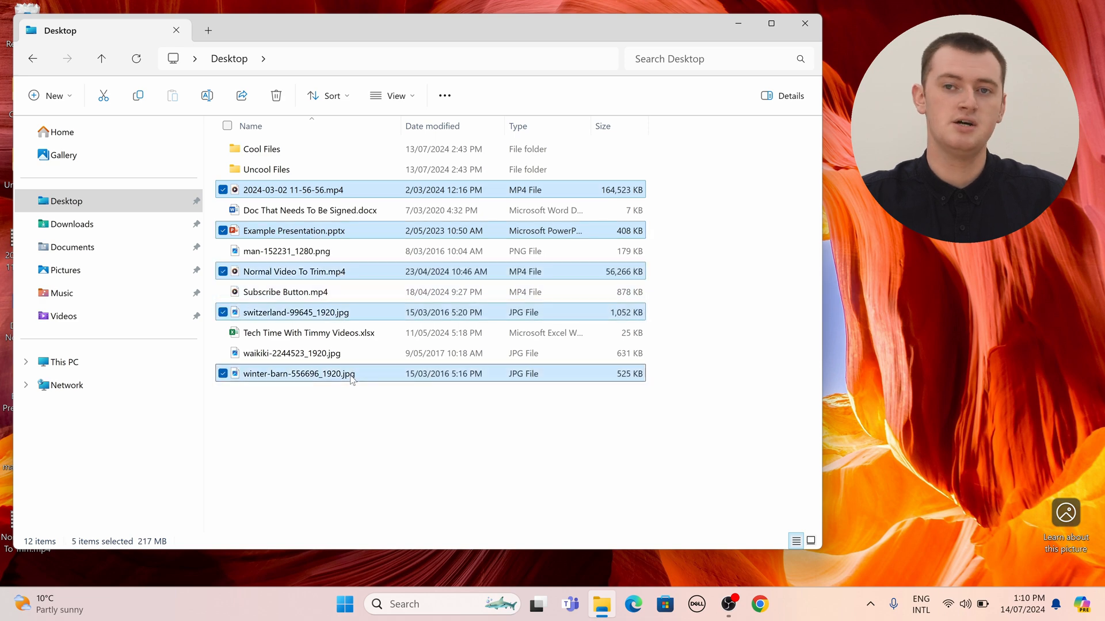
mouse_move(394, 484)
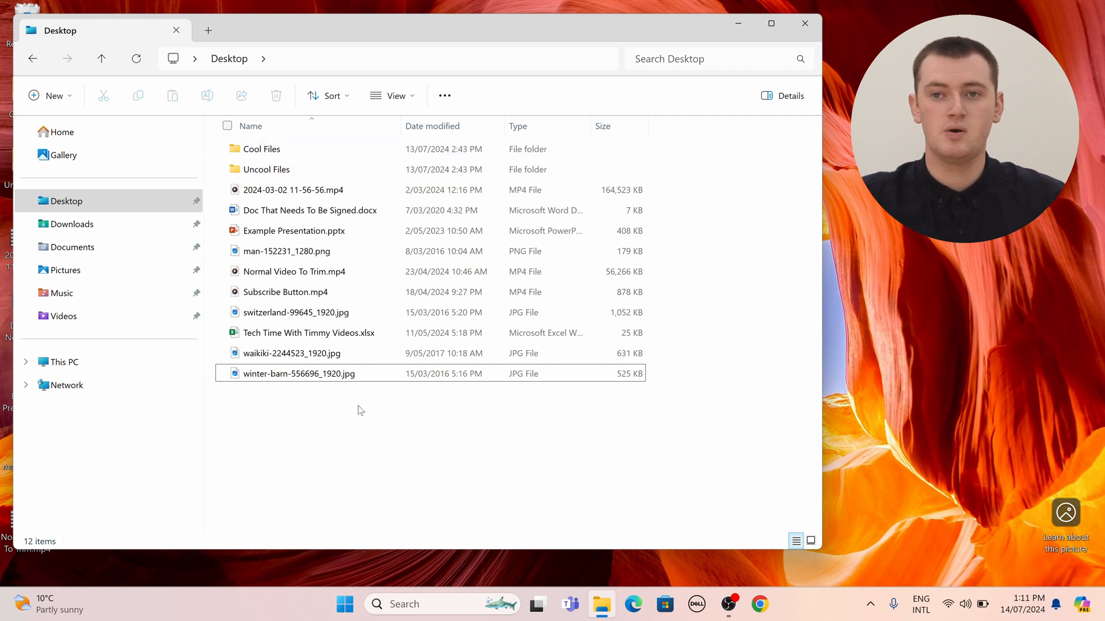
mouse_move(317, 189)
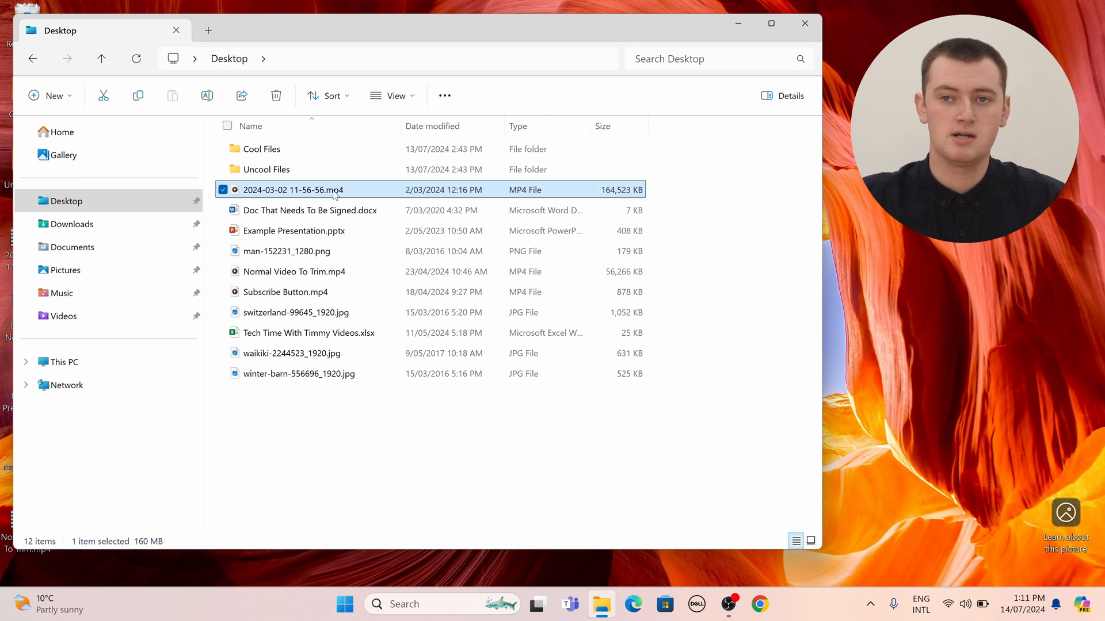
mouse_move(293, 189)
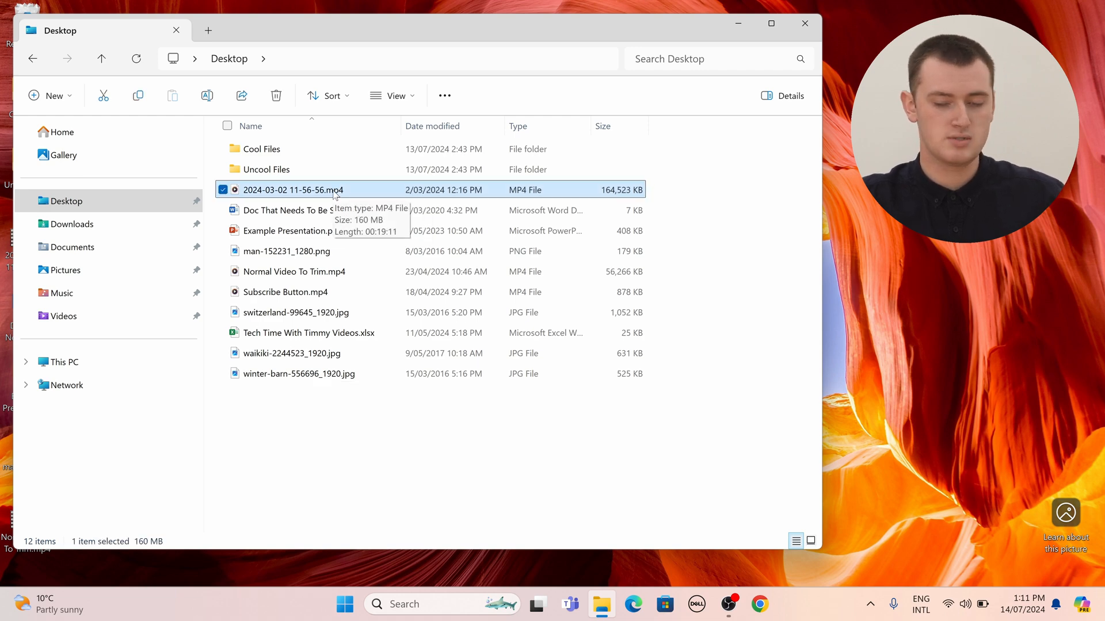
mouse_move(323, 373)
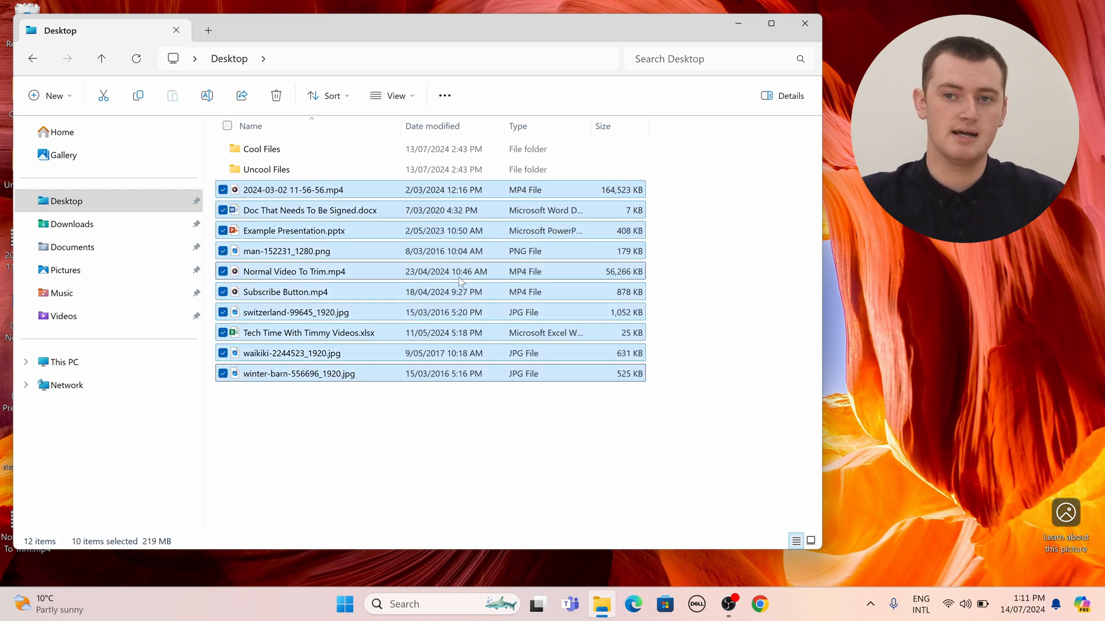
mouse_move(324, 440)
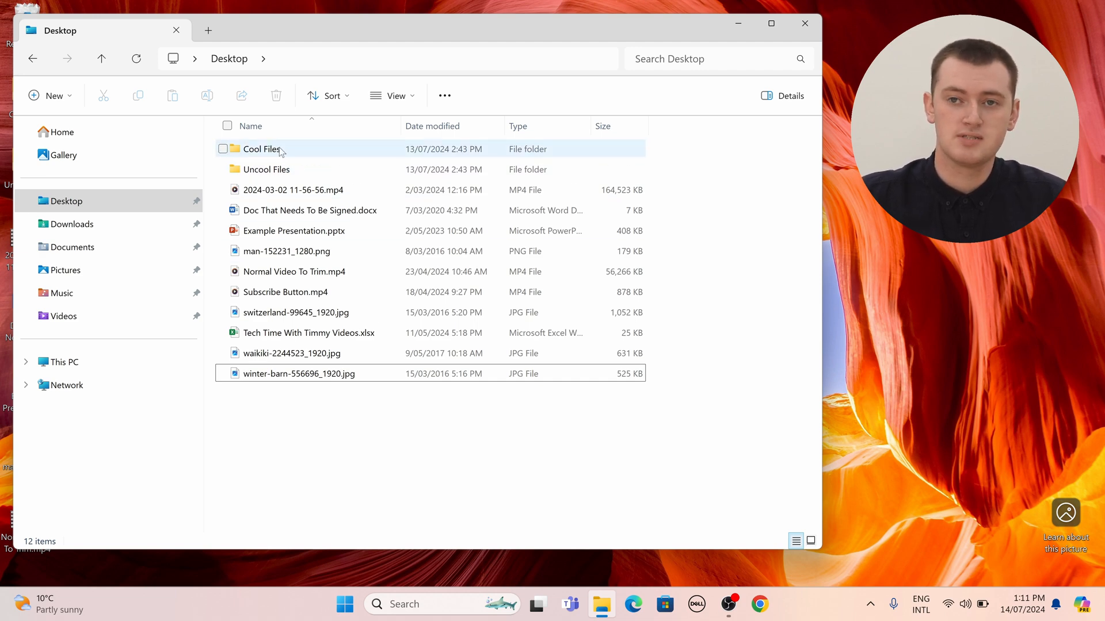
double_click(262, 148)
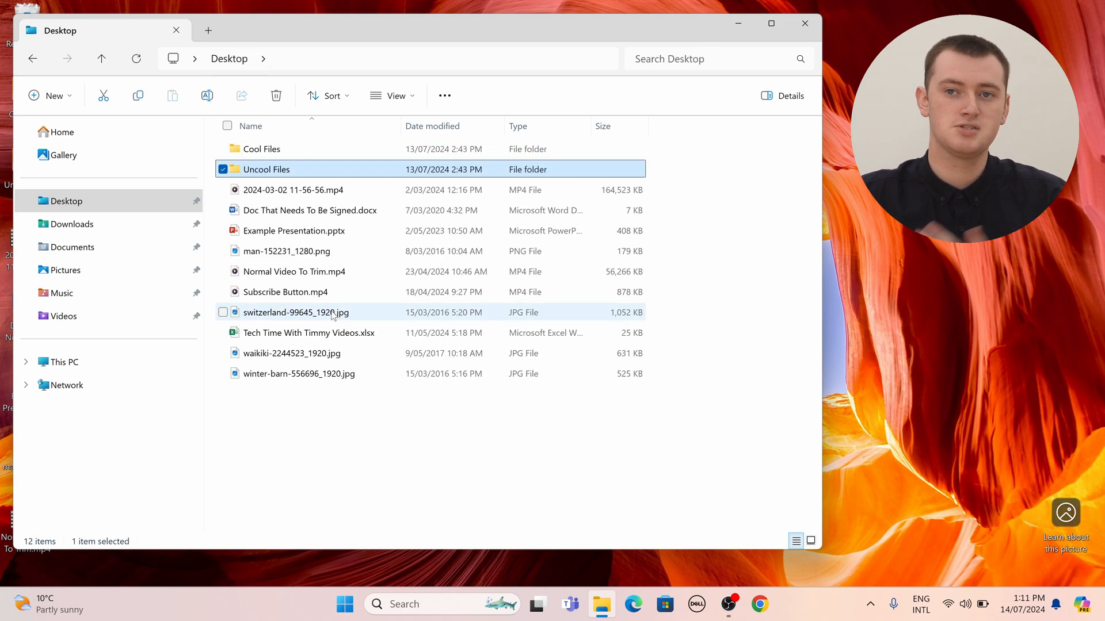
click(361, 475)
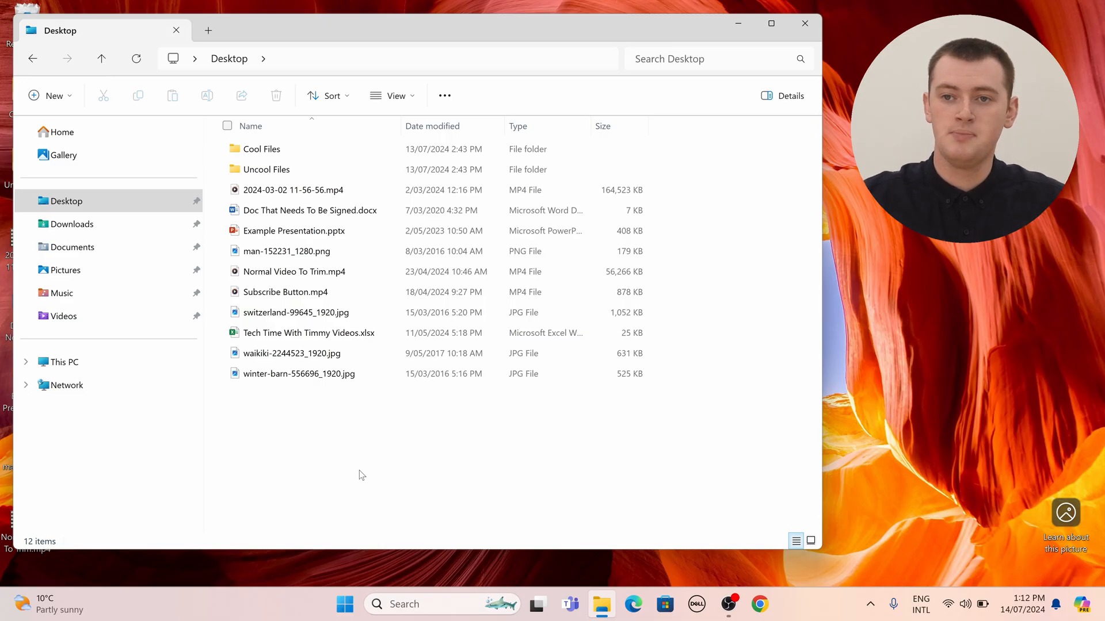
mouse_move(393, 451)
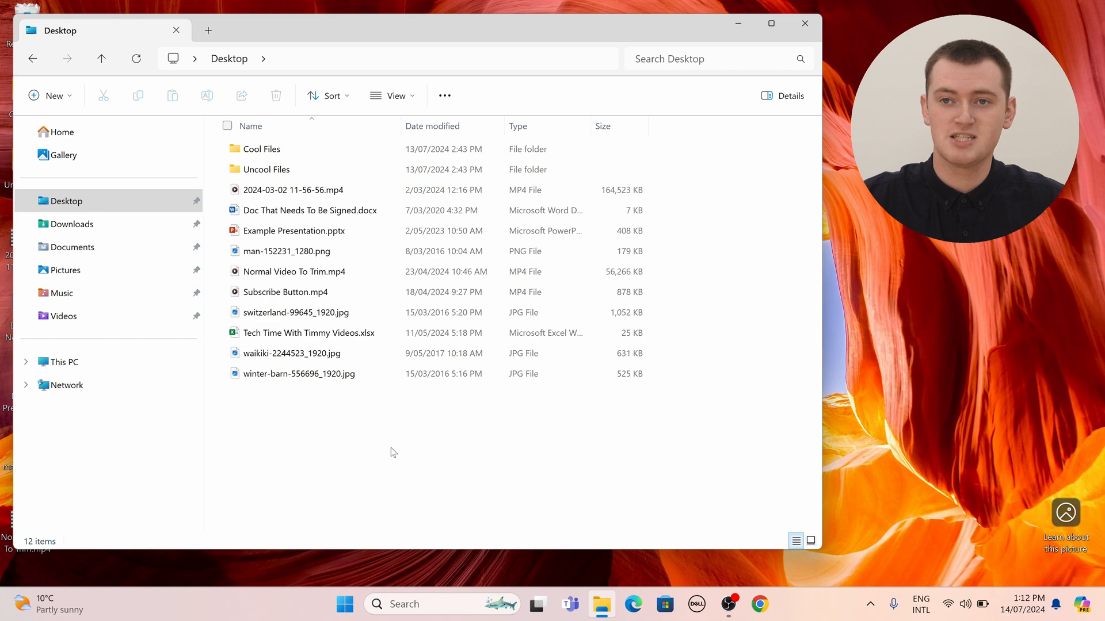
click(261, 149)
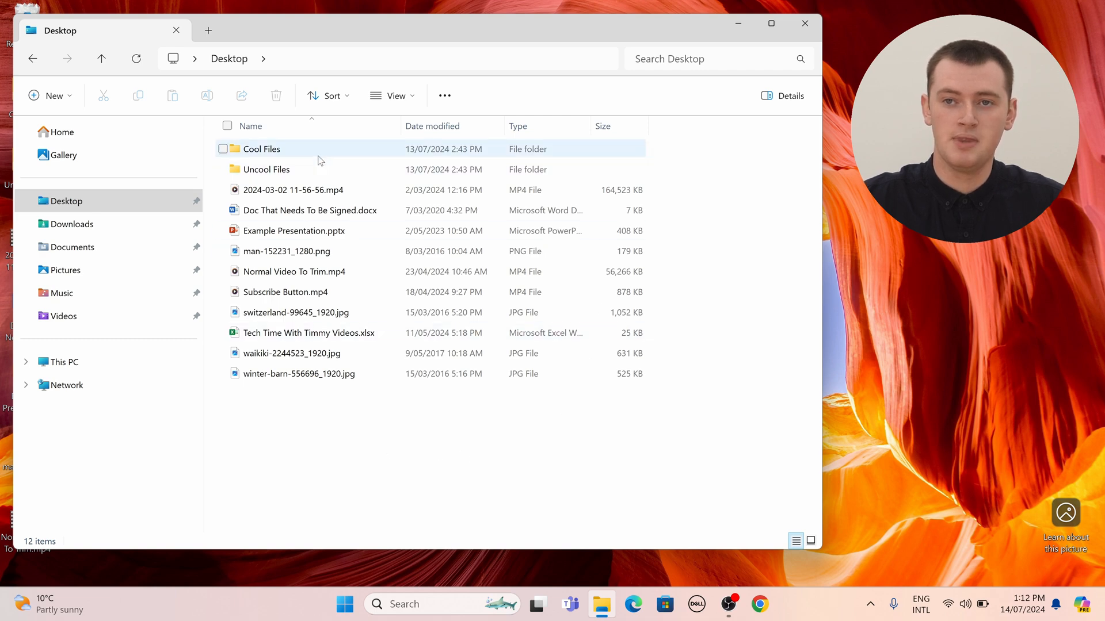
click(261, 148)
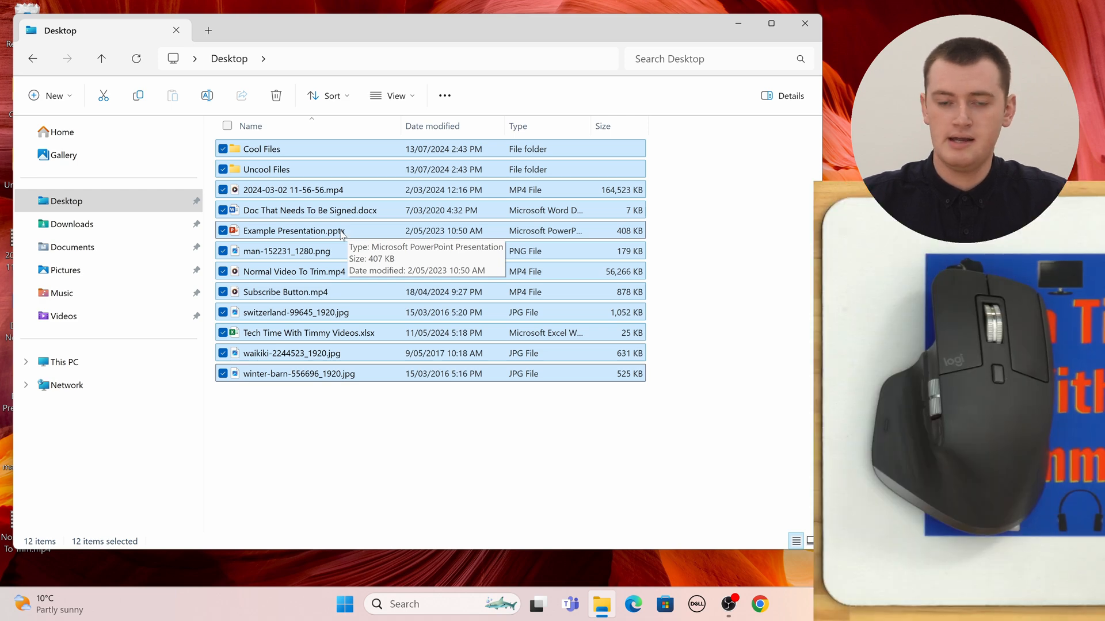
Bring up the right-click shortcut menu for the 12 selected Desktop items.
right_click(293, 230)
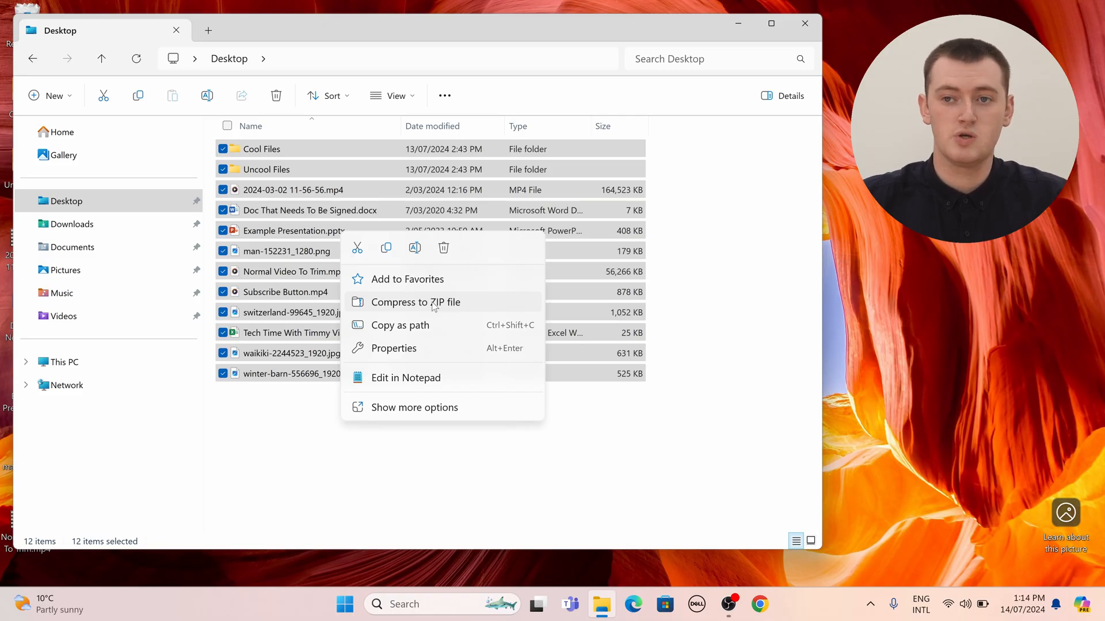
Compress the selected items into a zip archive, Example Presentation.zip, on the Desktop.
key(Escape)
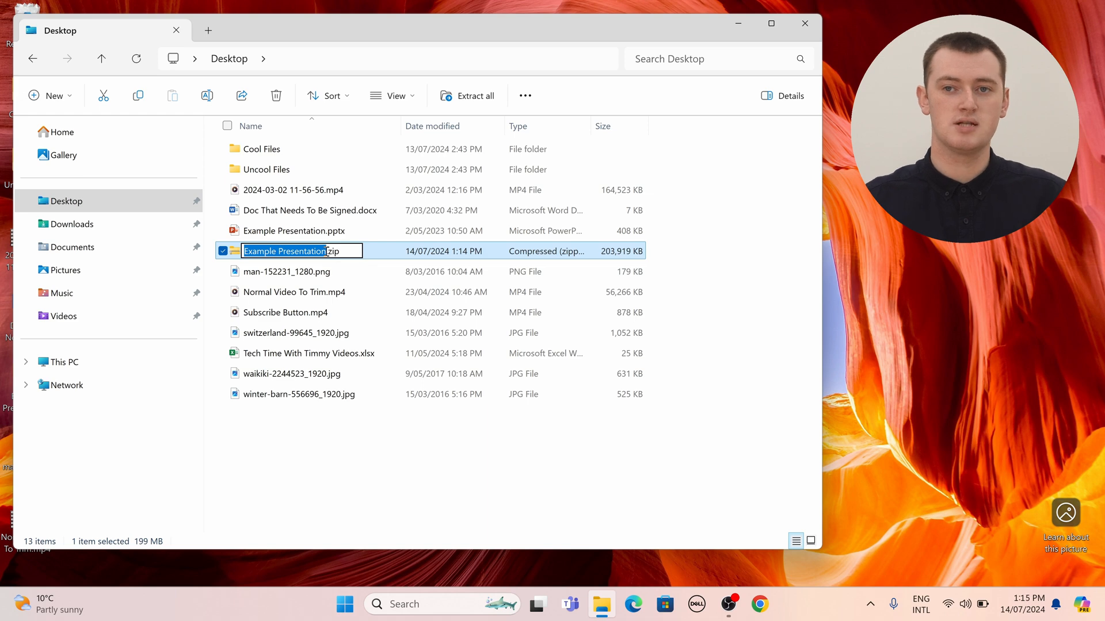
Rename the new zip archive to 'Timmy's Zip File'.
text(Timmy's Zip File.zip)
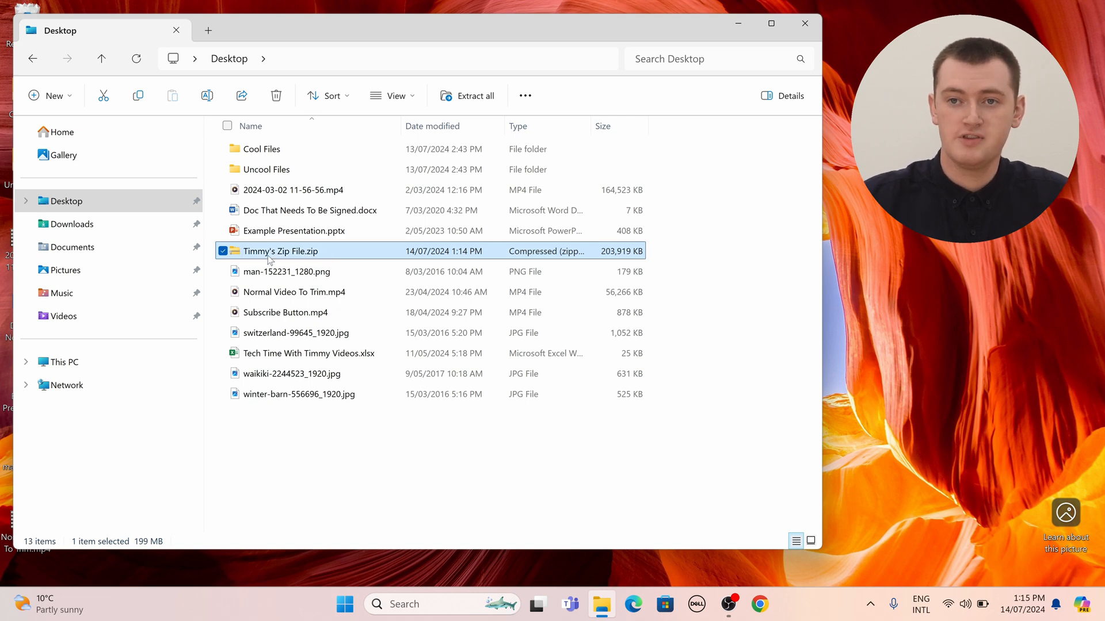
mouse_move(280, 251)
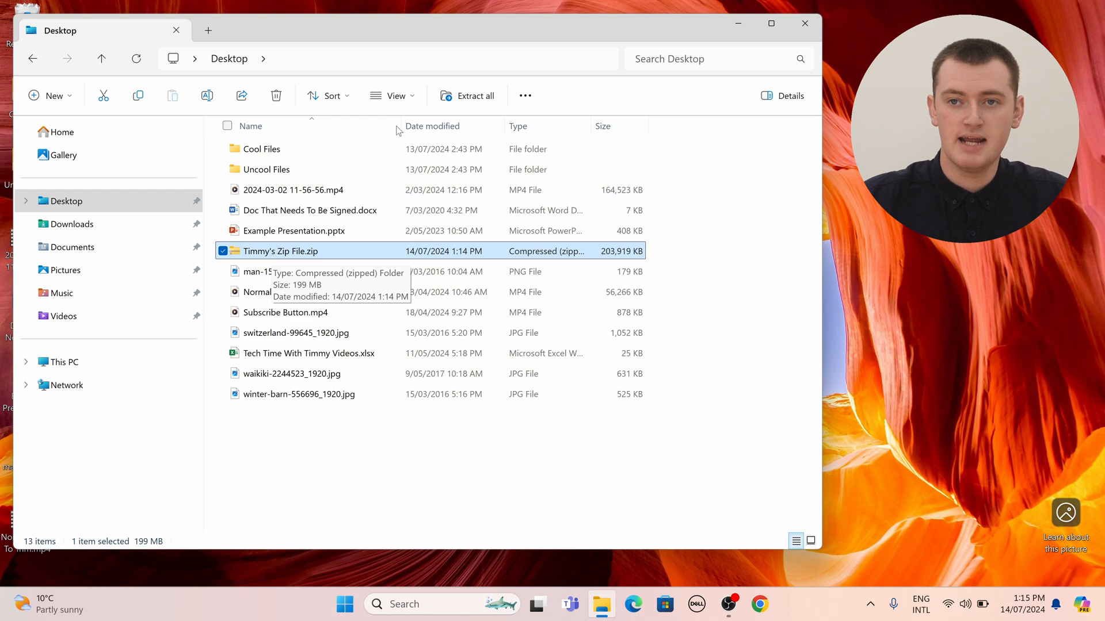